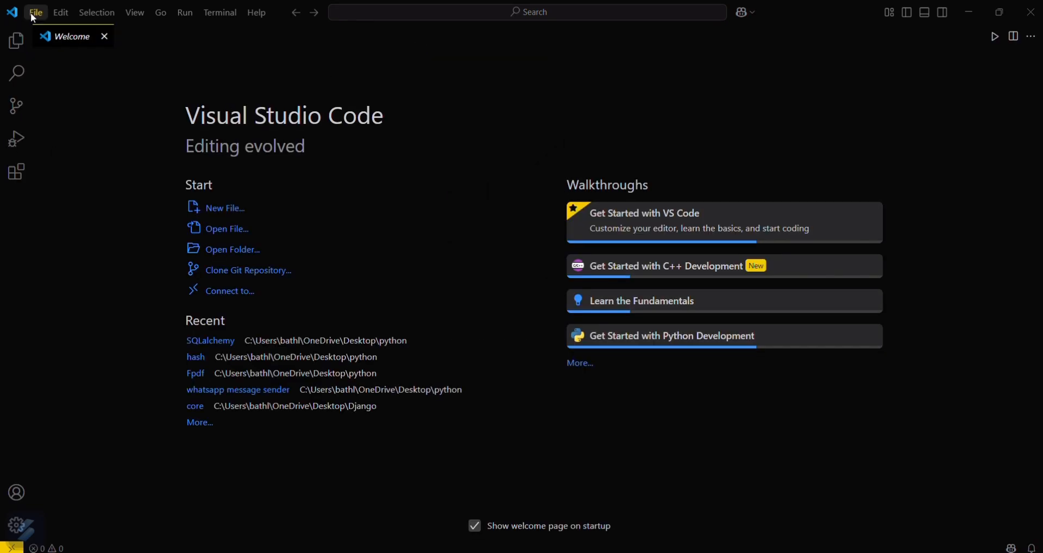
{"action": "mouse_move", "coordinate": [84, 126]}
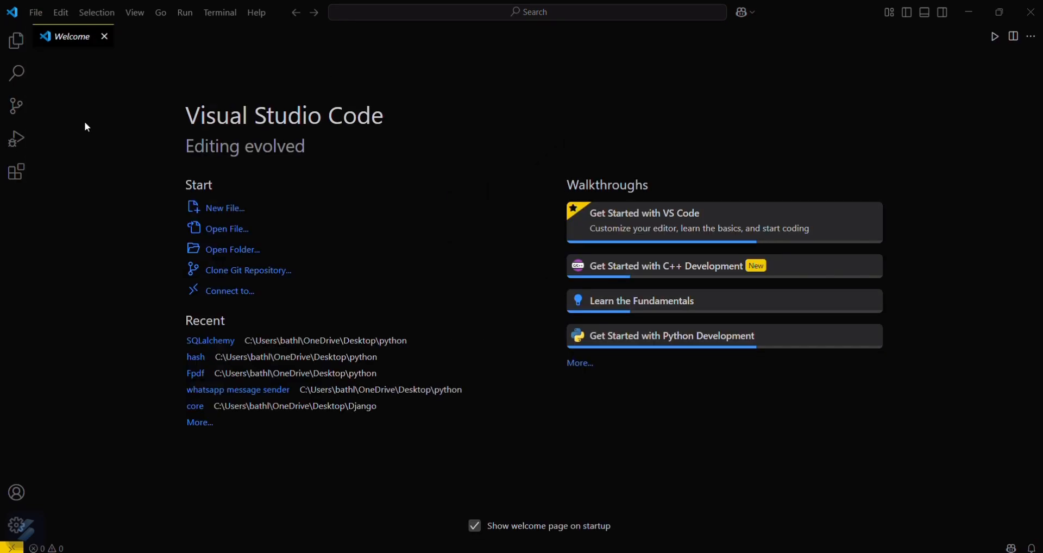
Step: Open the Desktop/python/SQLalchemy folder as the workspace
{"action": "left_click", "coordinate": [232, 249]}
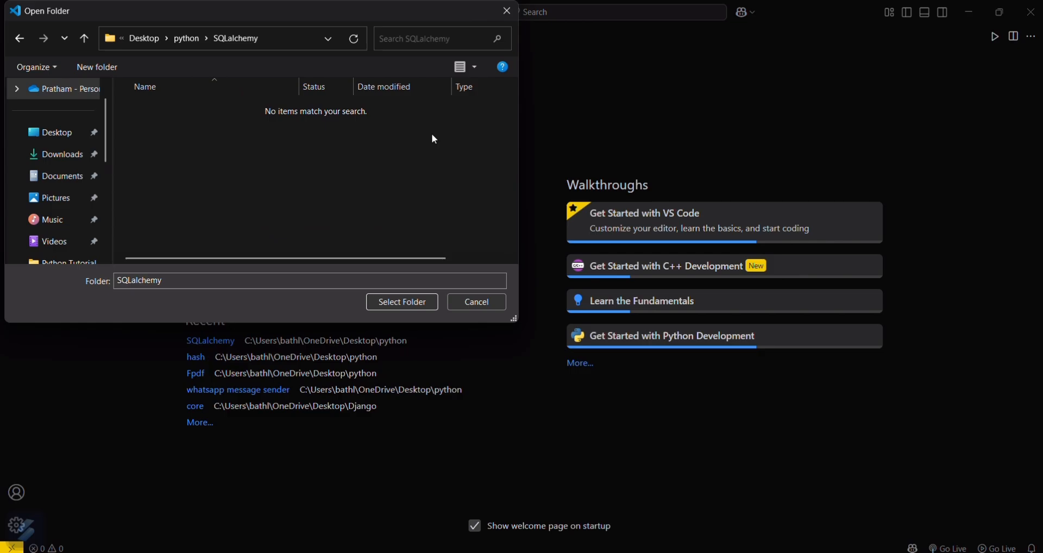
{"action": "left_click", "coordinate": [400, 301]}
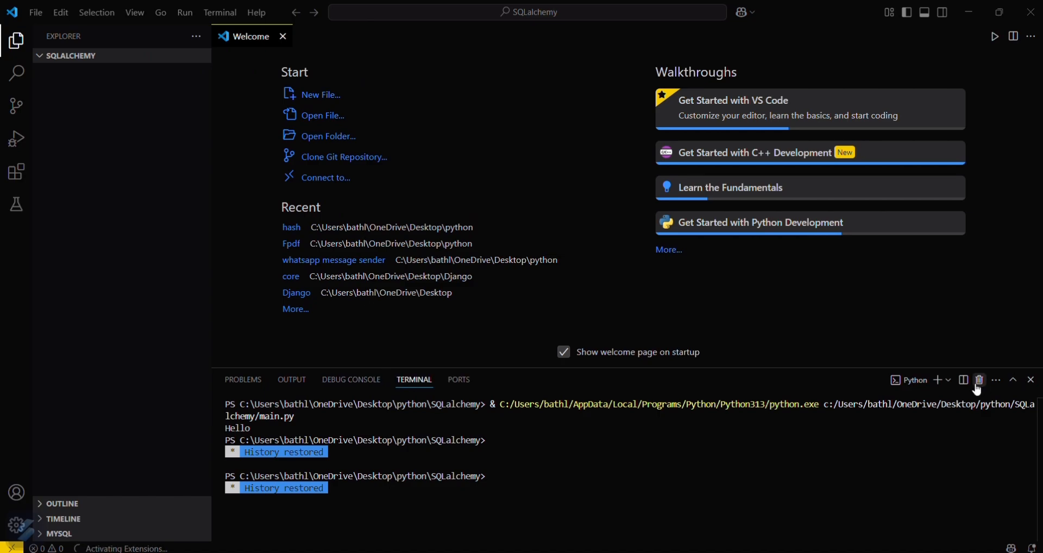
Step: Create a new Python file and save it as test.py in the SQLalchemy folder
{"action": "left_click", "coordinate": [319, 94]}
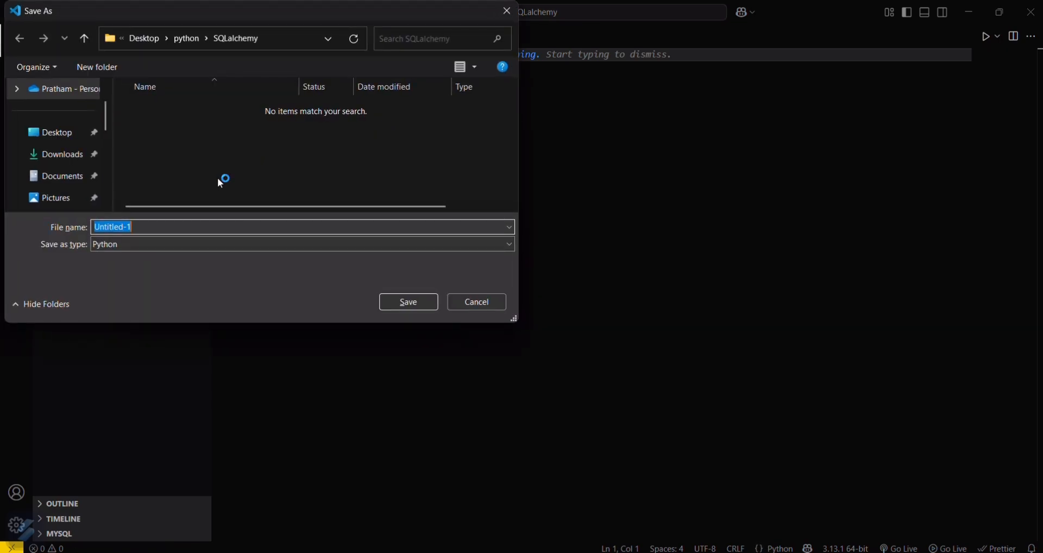
{"action": "type", "text": "test.p"}
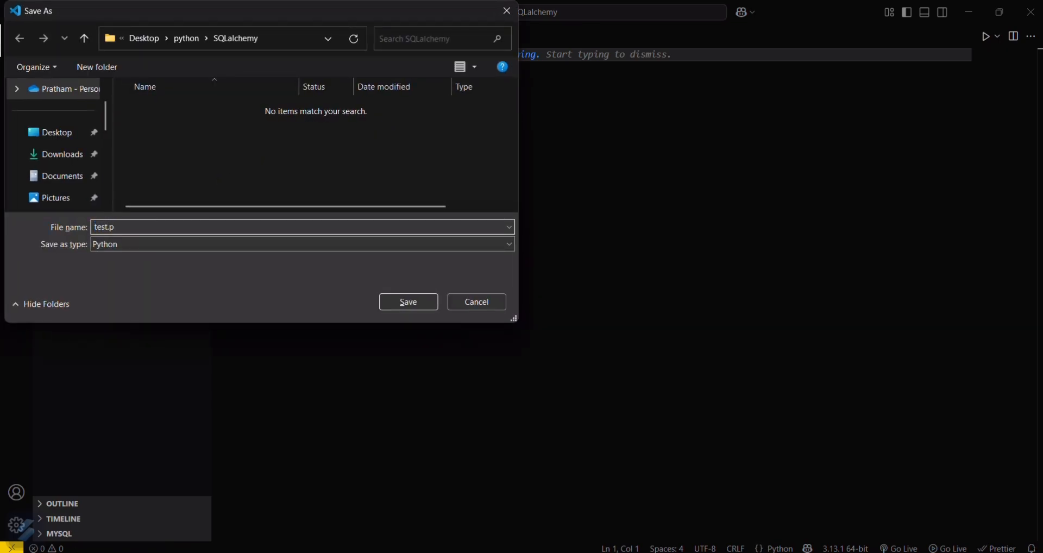
{"action": "key", "text": "Backspace"}
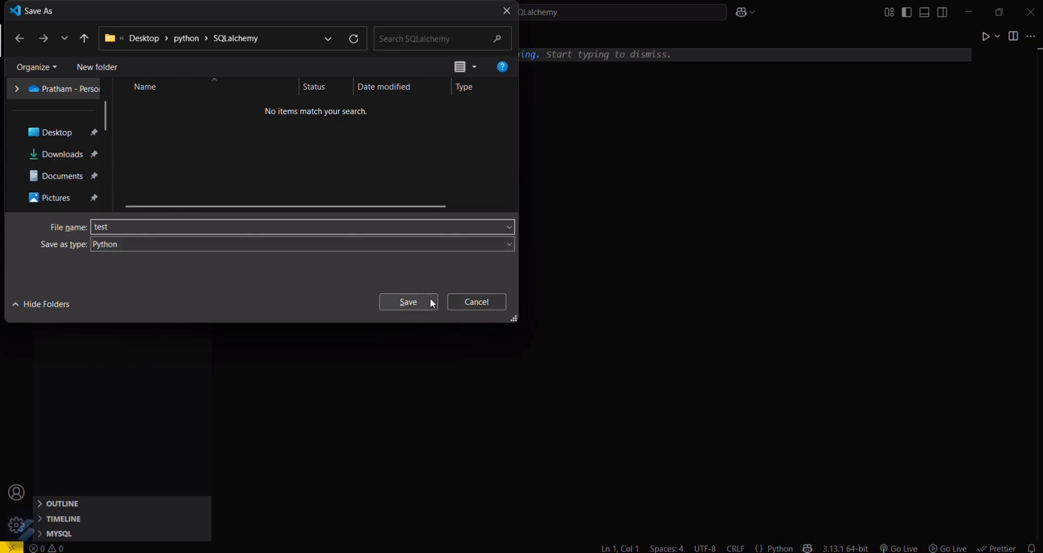
{"action": "left_click", "coordinate": [408, 301]}
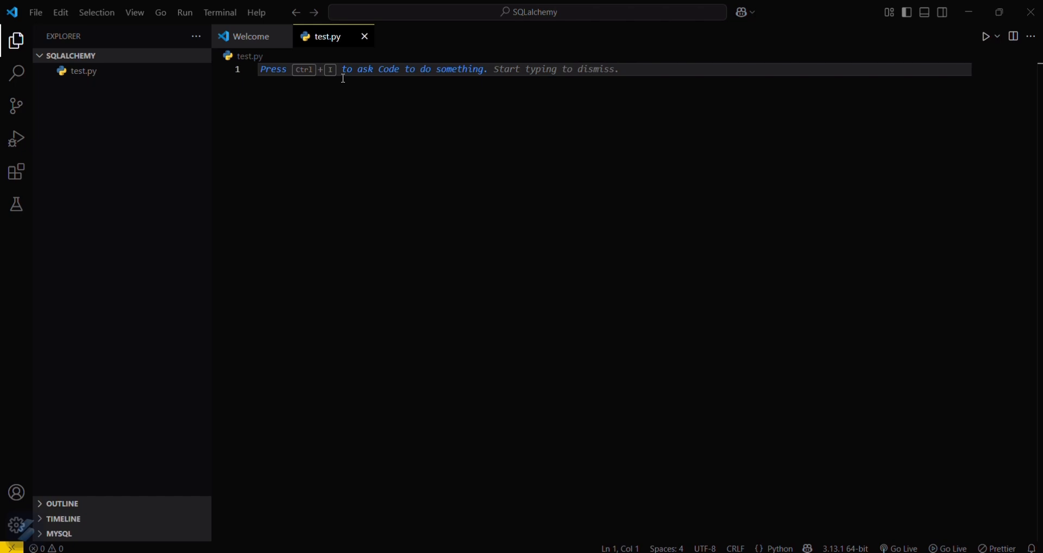
Step: Run pip install sqlalchemy in a new terminal; it reports the package already satisfied
{"action": "left_click", "coordinate": [219, 12]}
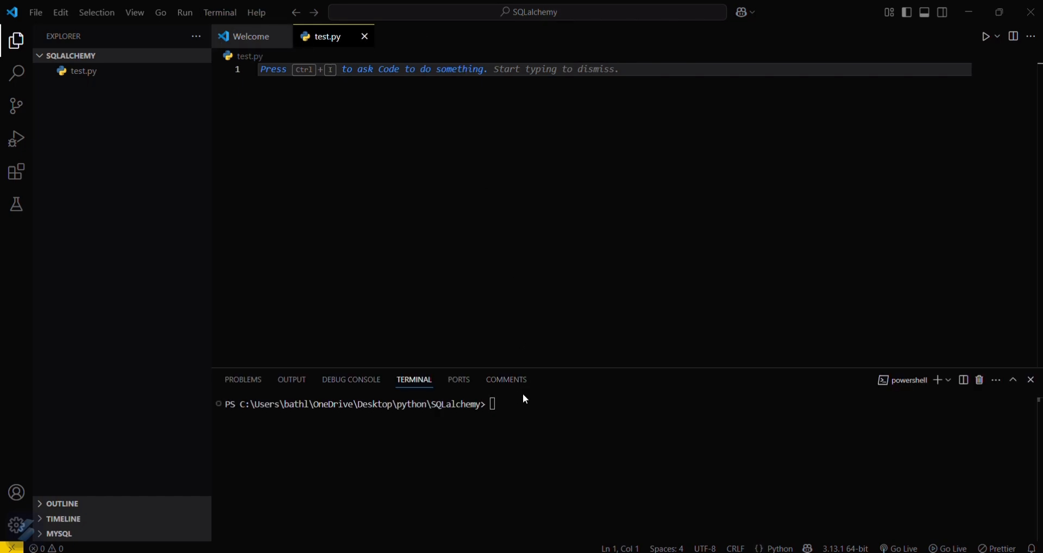
{"action": "type", "text": "pip"}
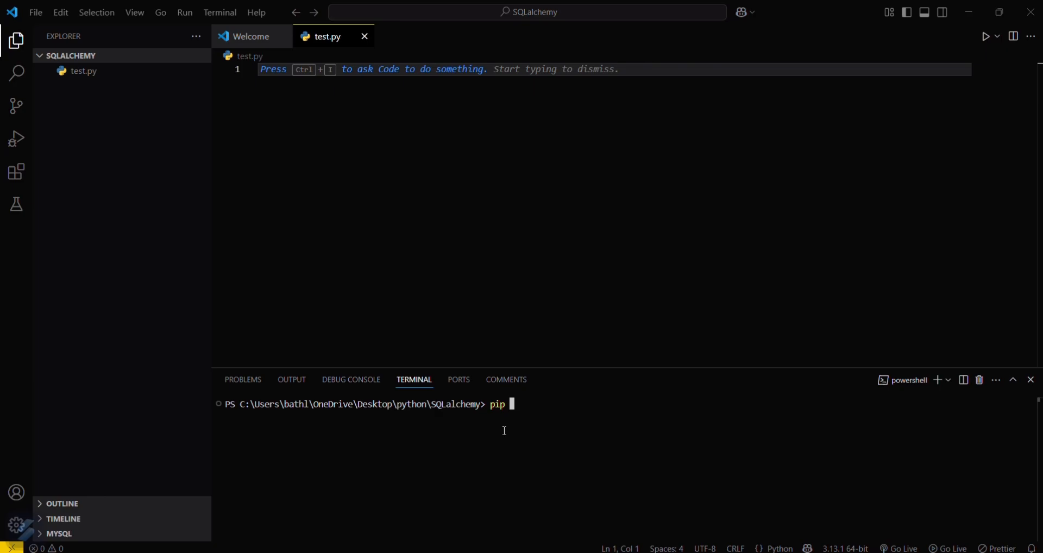
{"action": "type", "text": "install"}
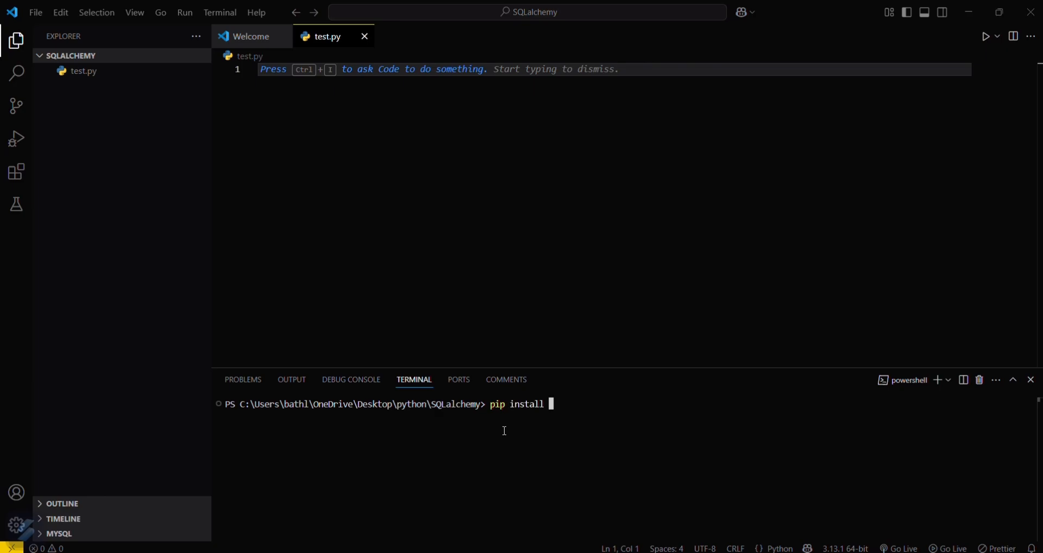
{"action": "type", "text": "sqlal"}
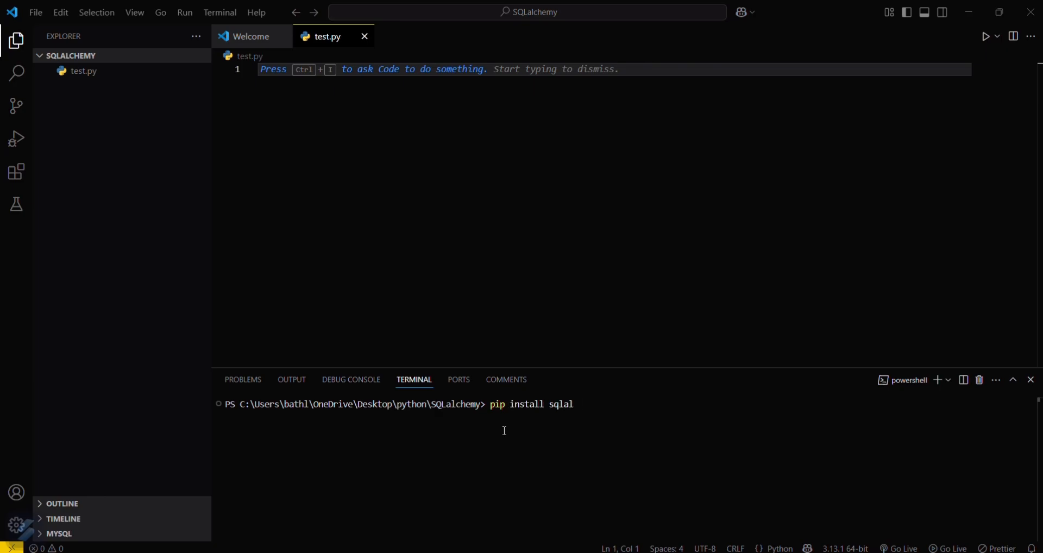
{"action": "type", "text": "chemy"}
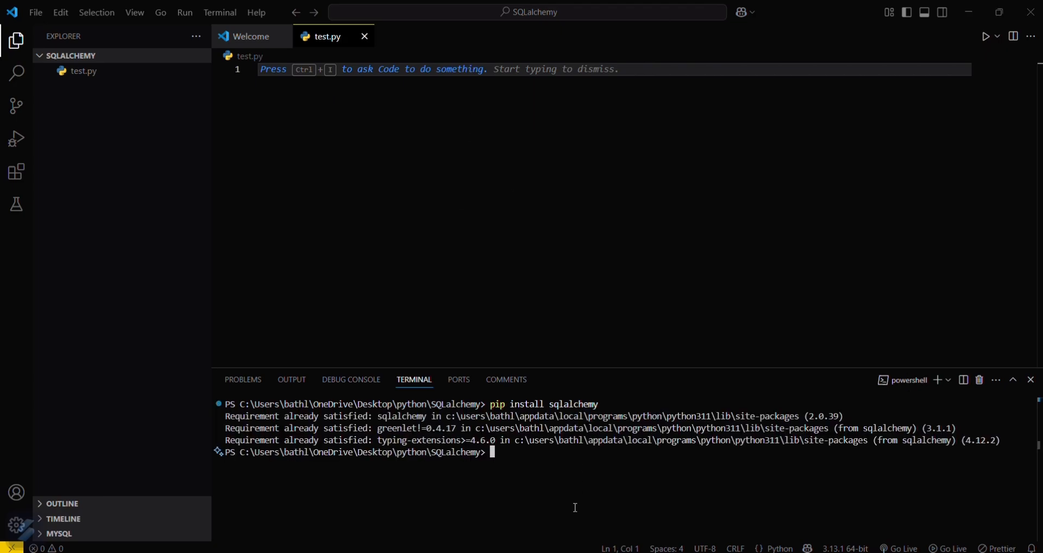
{"action": "mouse_move", "coordinate": [564, 482]}
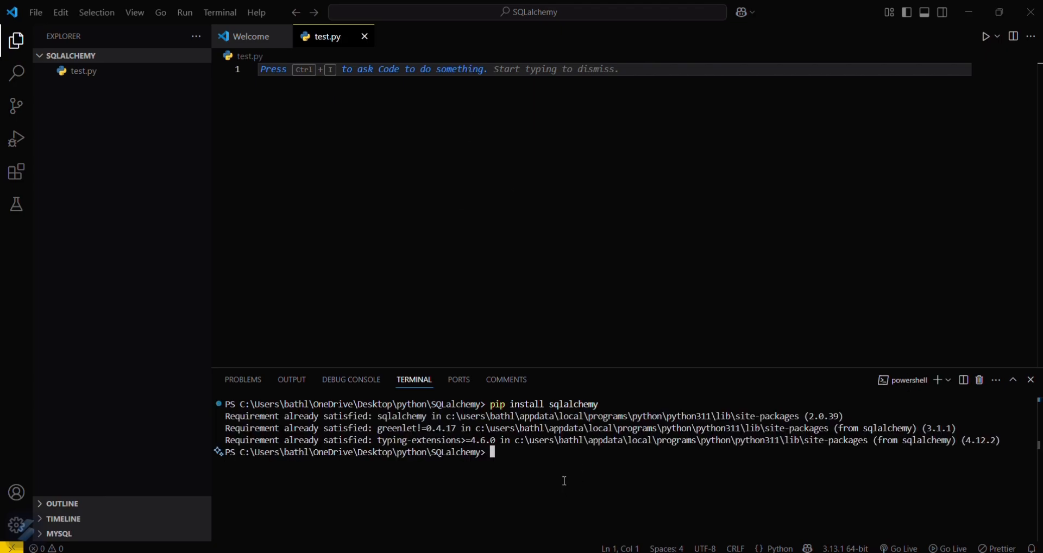
{"action": "mouse_move", "coordinate": [195, 55]}
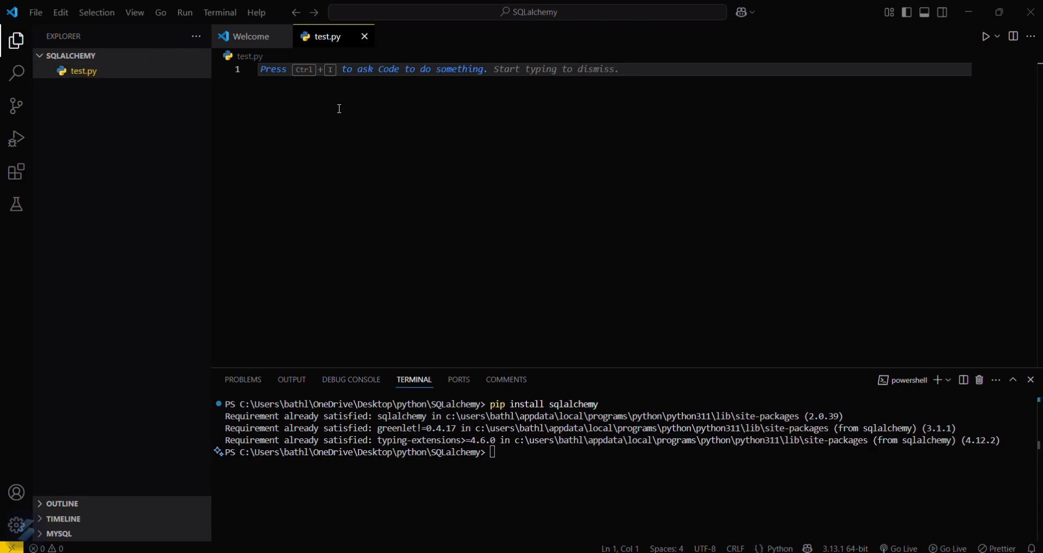
Step: Write the import sqlalchemy statement on line 1 of test.py
{"action": "type", "text": "imp"}
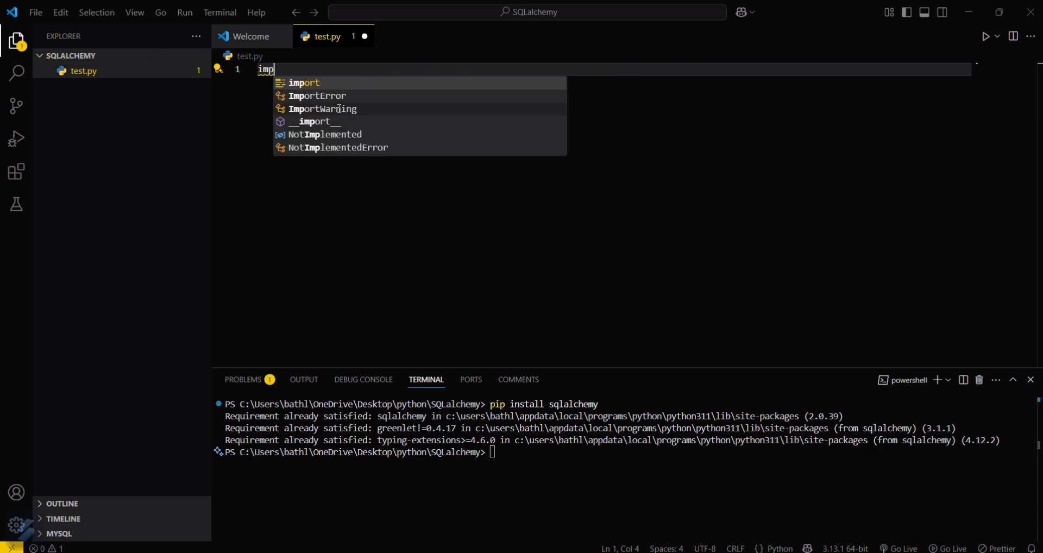
{"action": "type", "text": "ort sql"}
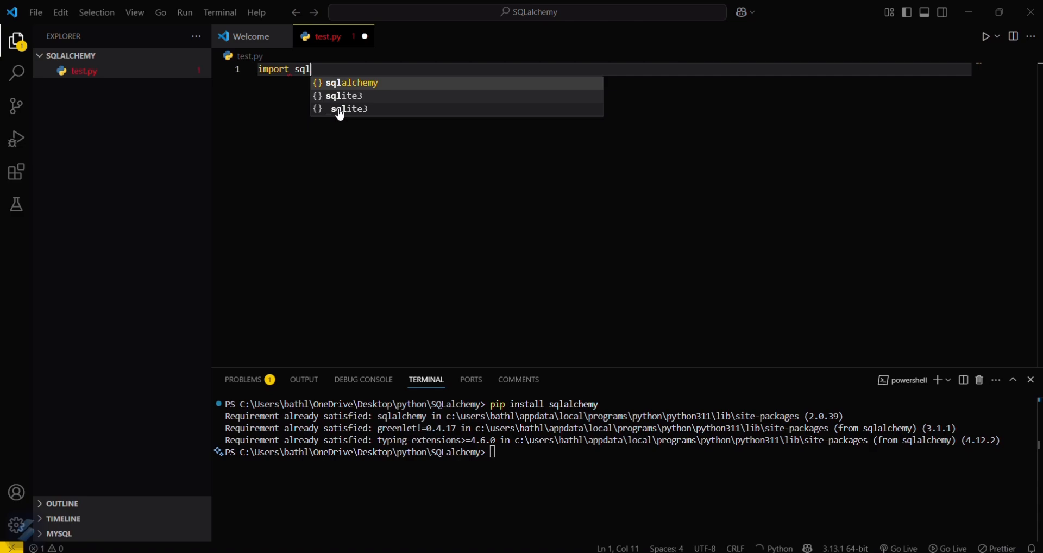
{"action": "left_click", "coordinate": [351, 83]}
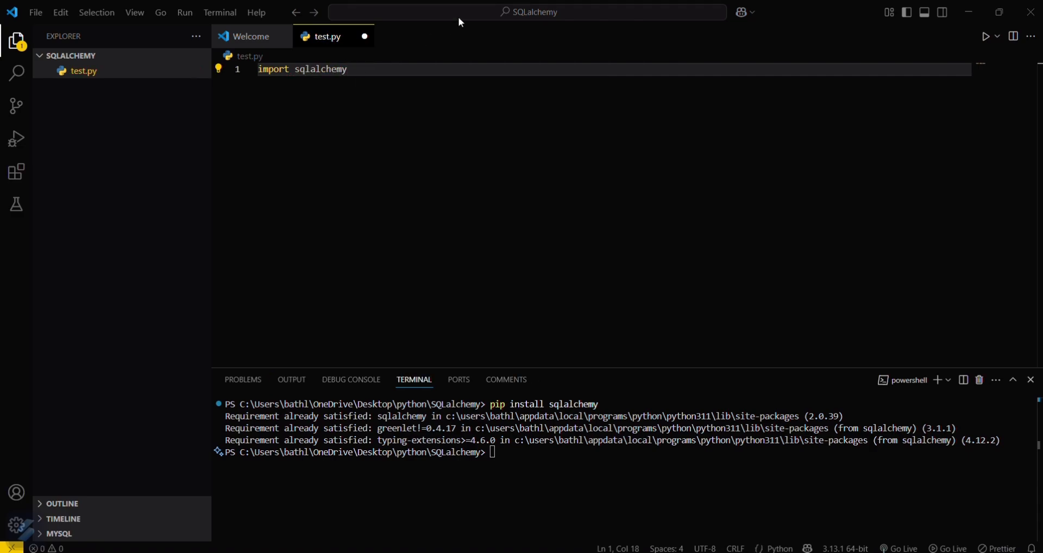
{"action": "key", "text": "Enter"}
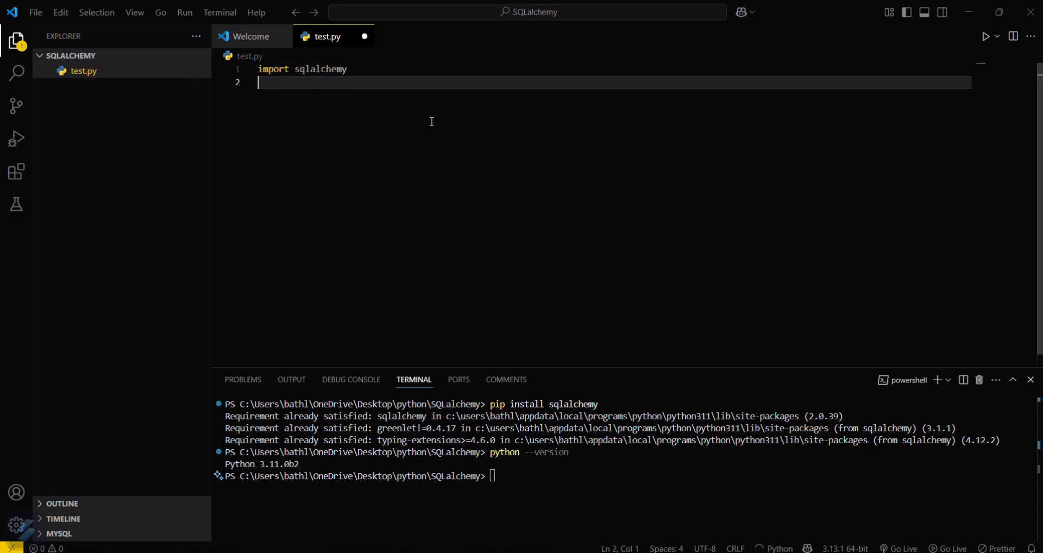
Step: Add print("SQLAlchemy version:", sqlalchemy.__version__) on line 2
{"action": "type", "text": "p"}
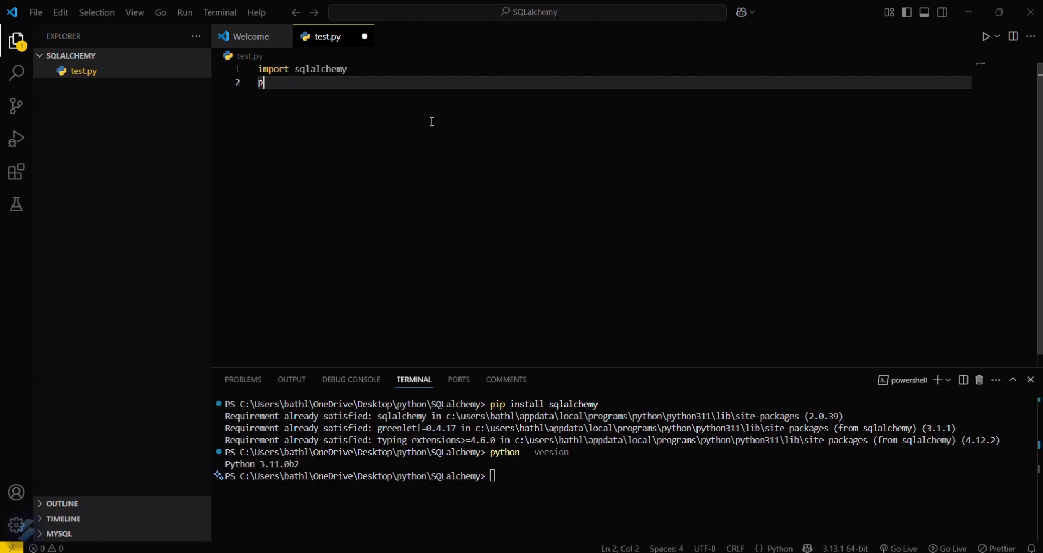
{"action": "type", "text": "rint(sqlalchemy.__version__)"}
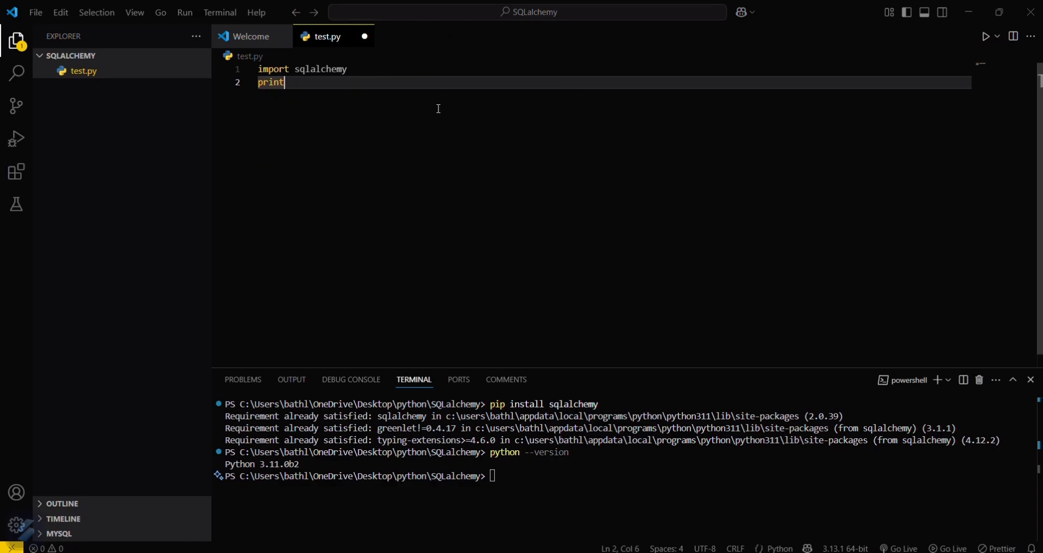
{"action": "type", "text": "(sqlalchemy.__version__)"}
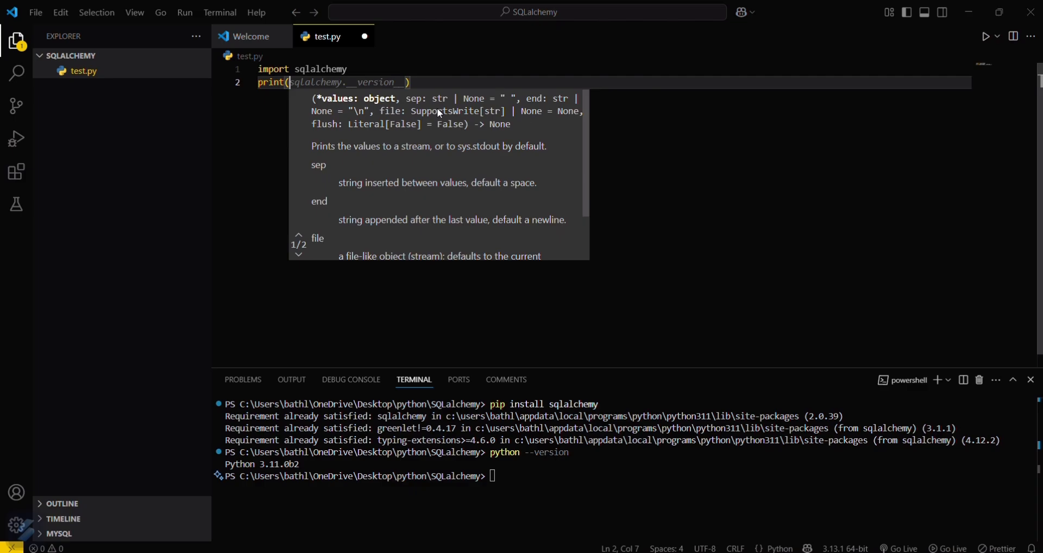
{"action": "type", "text": "\"SQLalchemy version:\","}
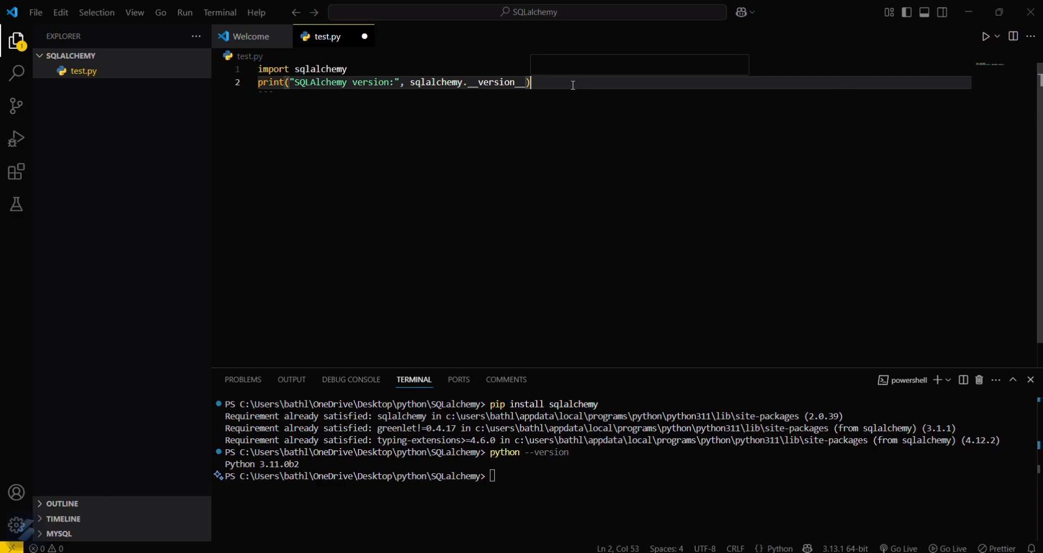
{"action": "mouse_move", "coordinate": [521, 463]}
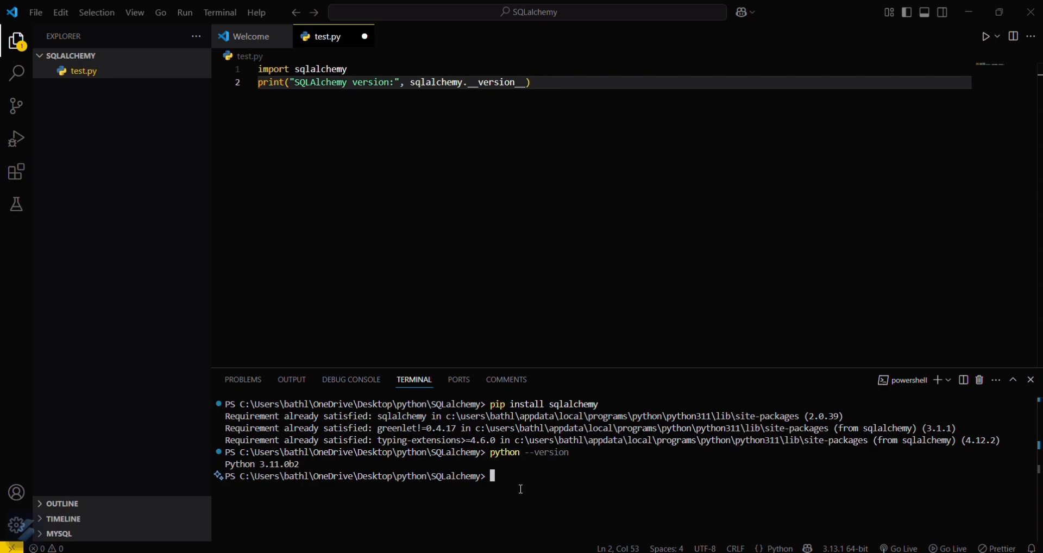
{"action": "mouse_move", "coordinate": [696, 503]}
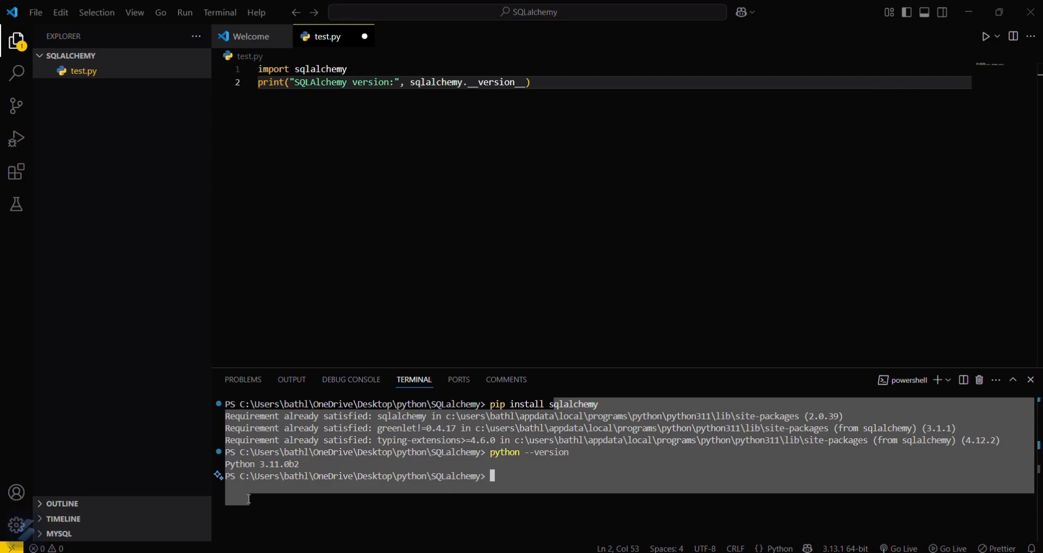
Step: Switch the interpreter to Python 3.11.0b2 and save test.py with a blank line between statements
{"action": "left_click", "coordinate": [846, 548]}
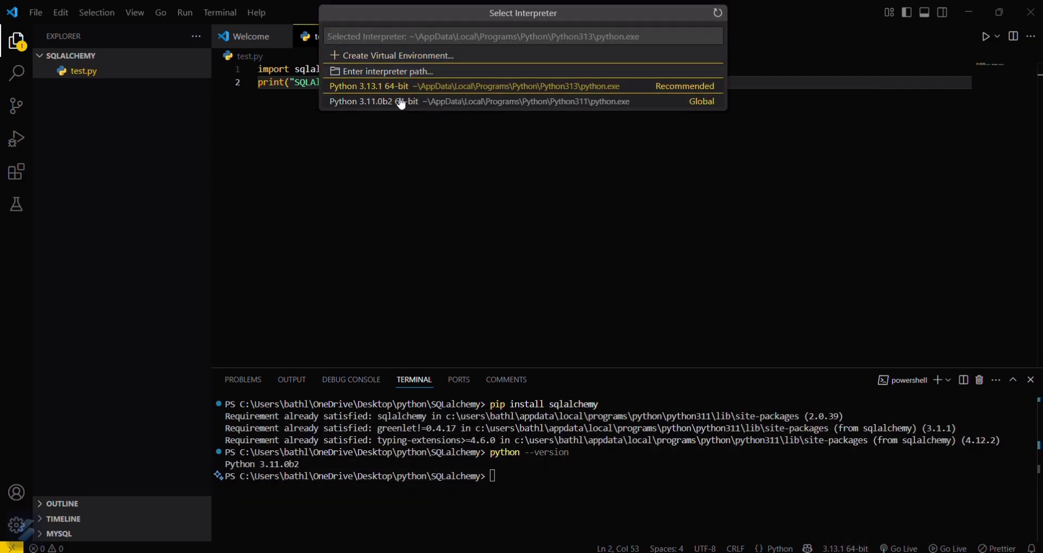
{"action": "mouse_move", "coordinate": [426, 86]}
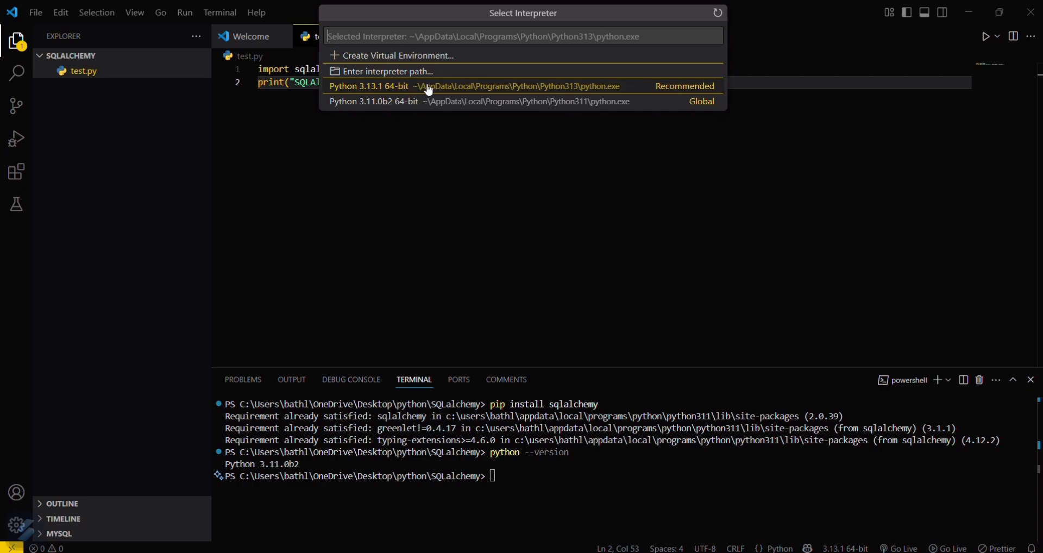
{"action": "mouse_move", "coordinate": [462, 147]}
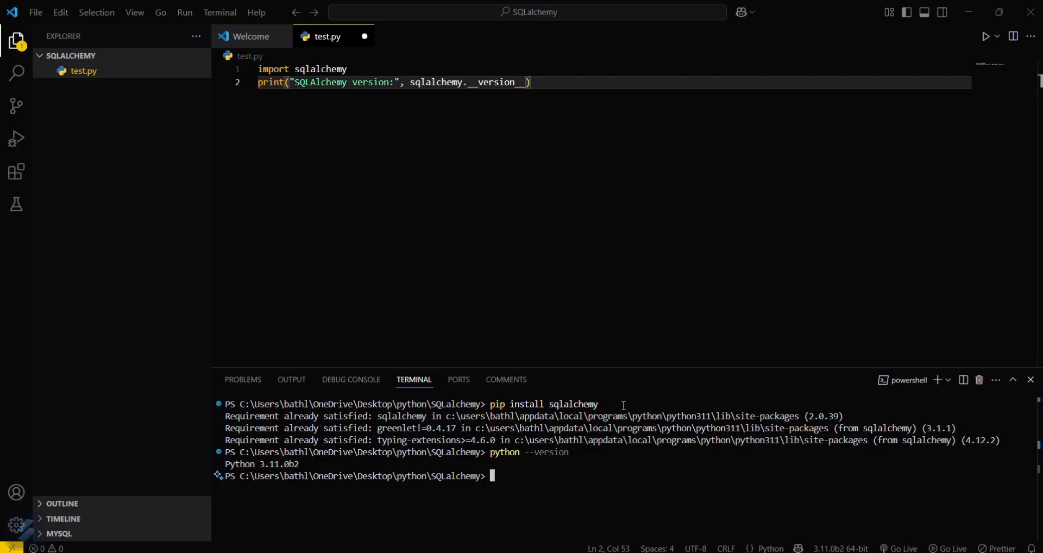
{"action": "mouse_move", "coordinate": [560, 485]}
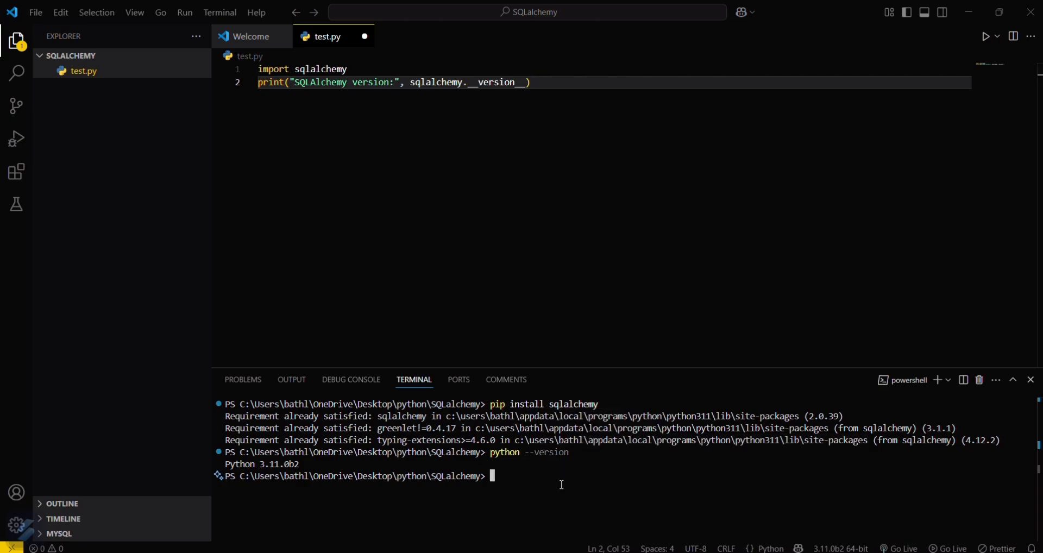
{"action": "mouse_move", "coordinate": [637, 145]}
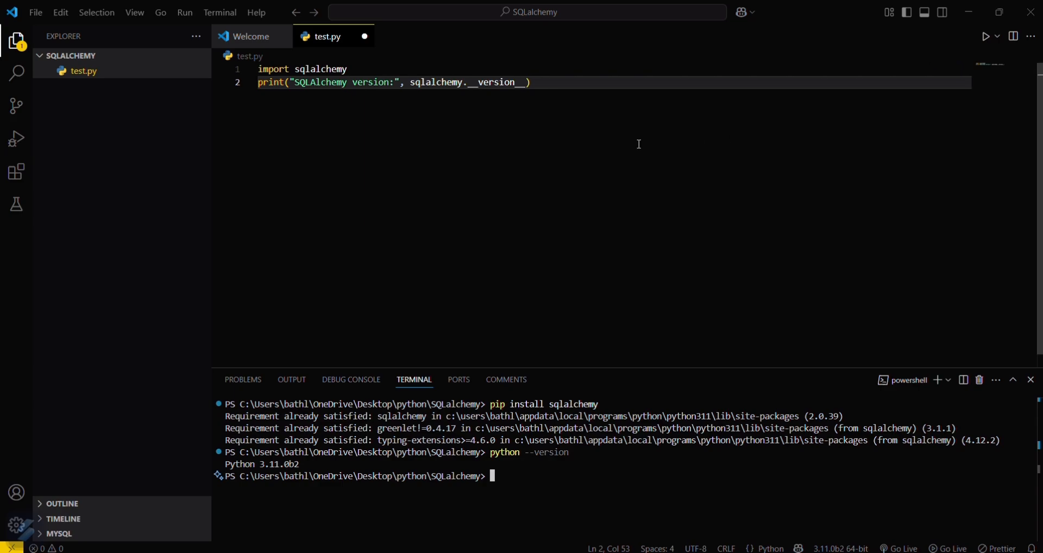
{"action": "left_click", "coordinate": [996, 36]}
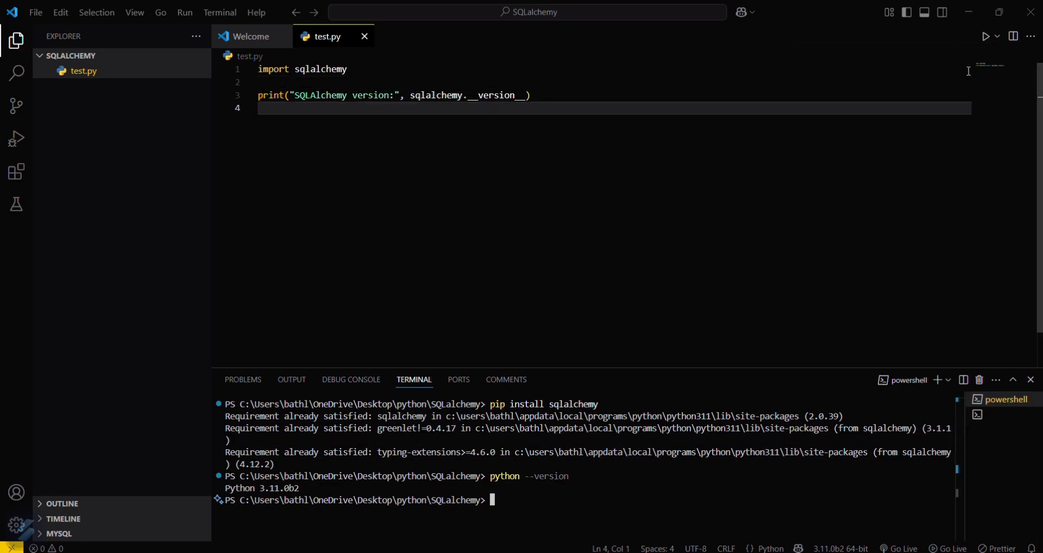
Step: Run pip install "sqlalchemy<2.0" in a fresh terminal, confirming 1.4.54 is installed
{"action": "left_click", "coordinate": [987, 36]}
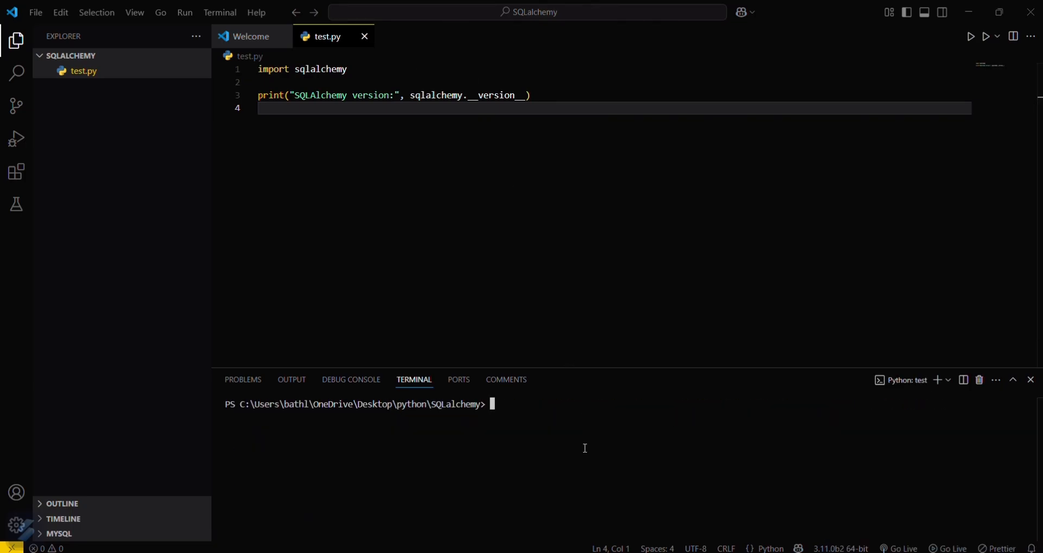
{"action": "type", "text": "pip install \"sqlalchemy<2.0\""}
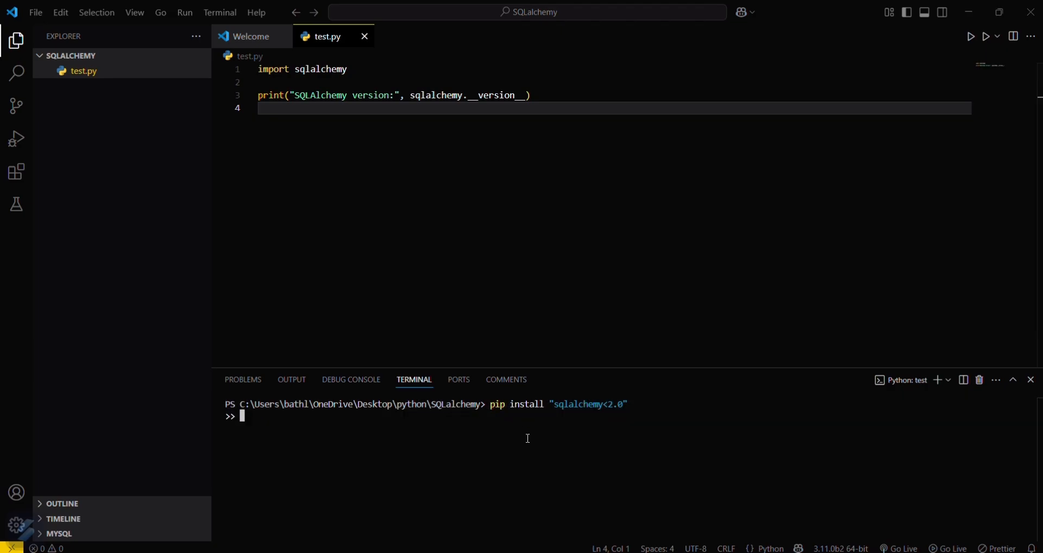
{"action": "key", "text": "Return"}
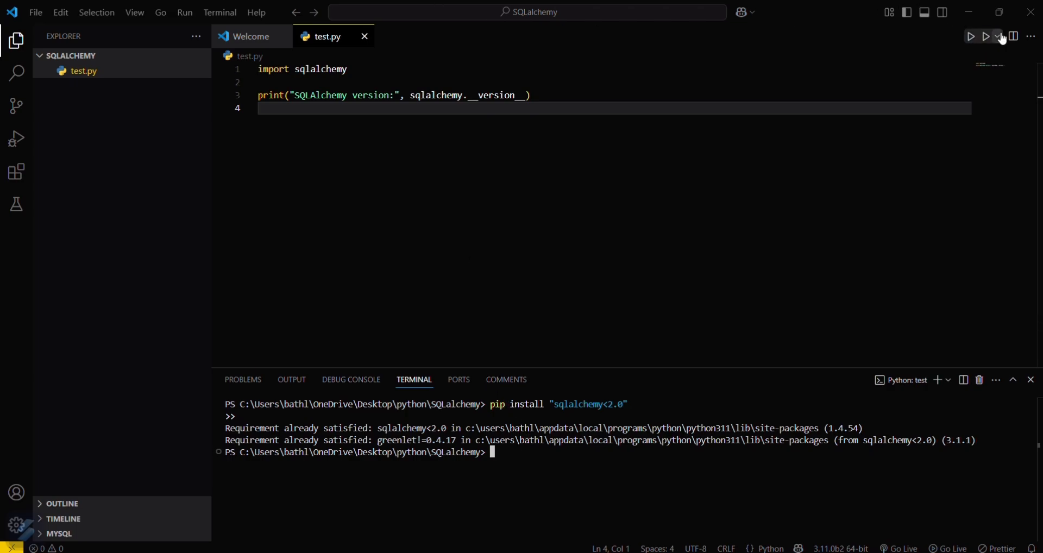
Step: Run test.py as a Python file so the terminal prints SQLAlchemy version: 1.4.54
{"action": "left_click", "coordinate": [997, 36]}
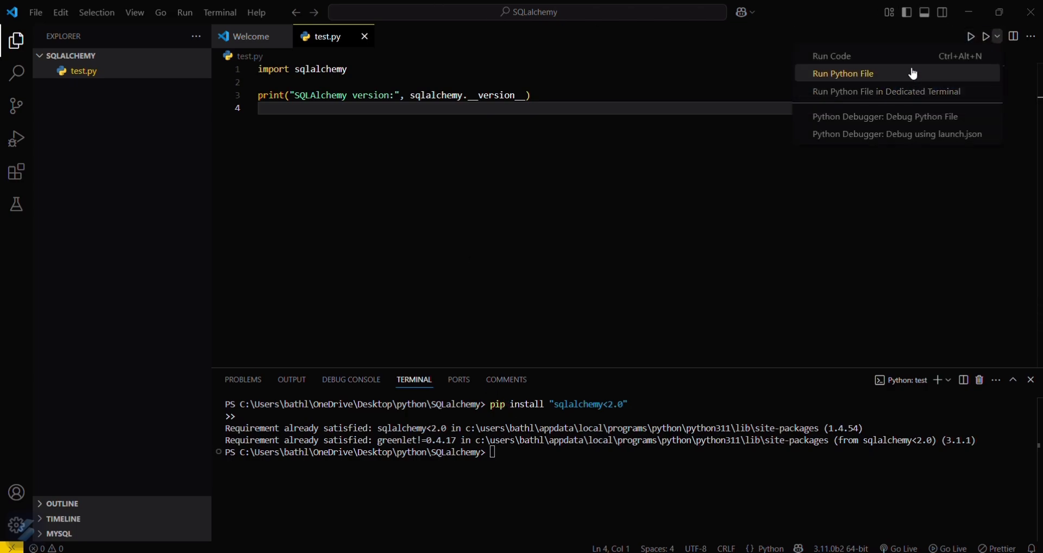
{"action": "left_click", "coordinate": [843, 73]}
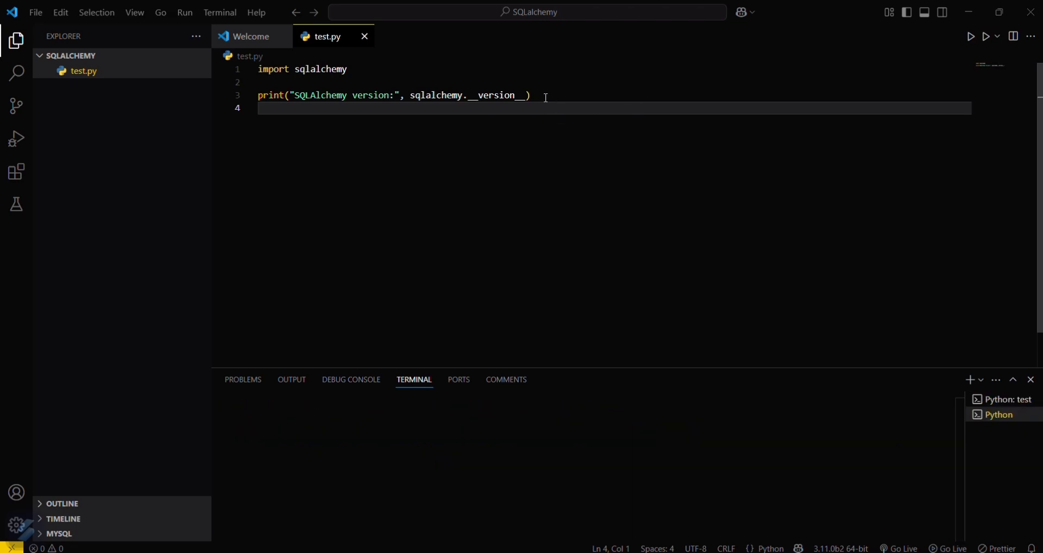
{"action": "left_click", "coordinate": [970, 35]}
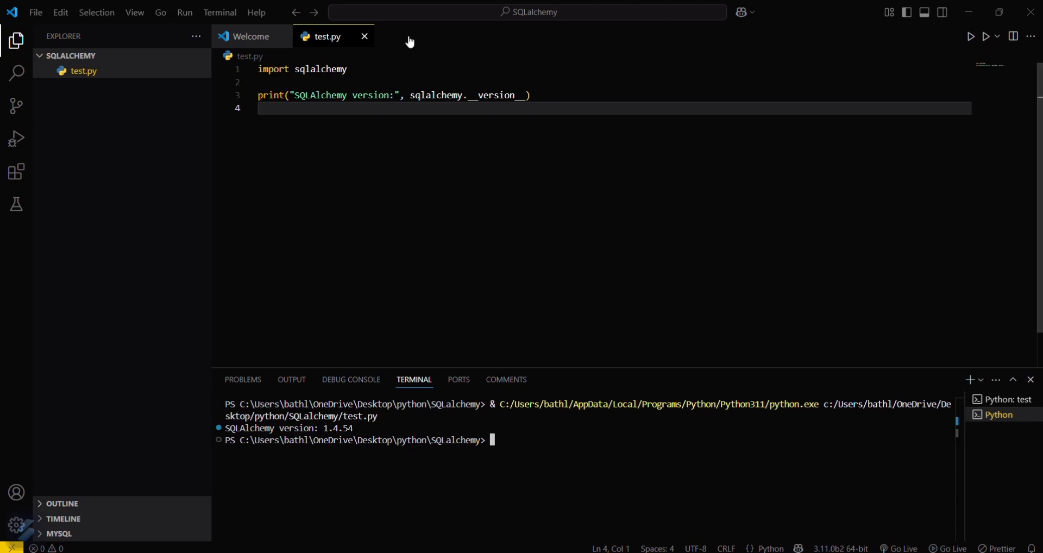
{"action": "mouse_move", "coordinate": [444, 23]}
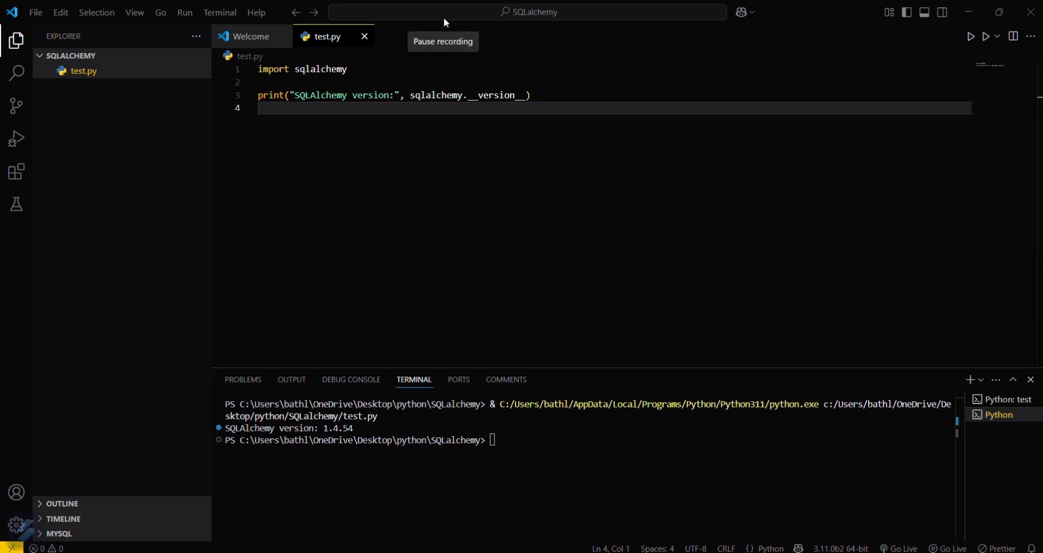
{"action": "mouse_move", "coordinate": [455, 214]}
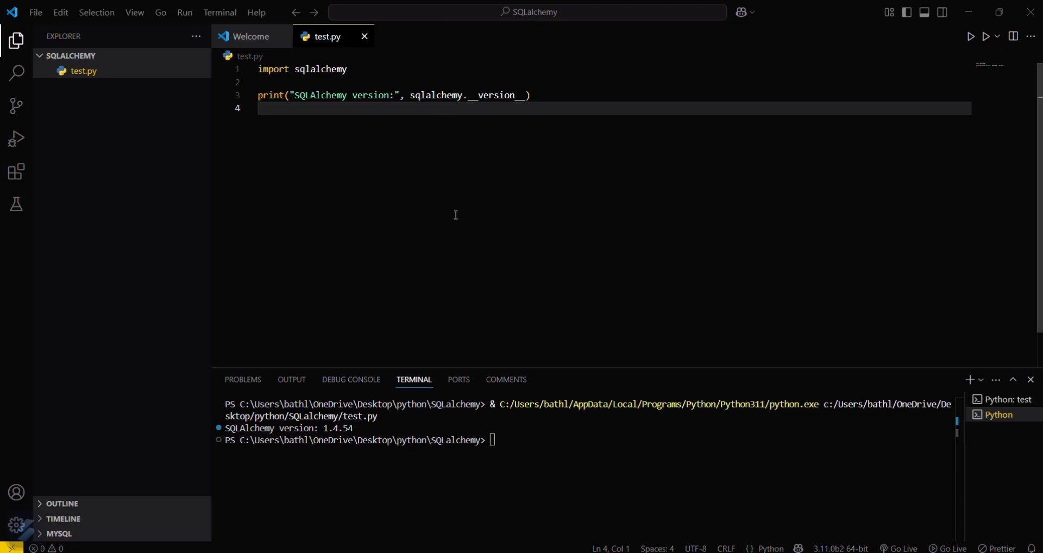
{"action": "mouse_move", "coordinate": [452, 111]}
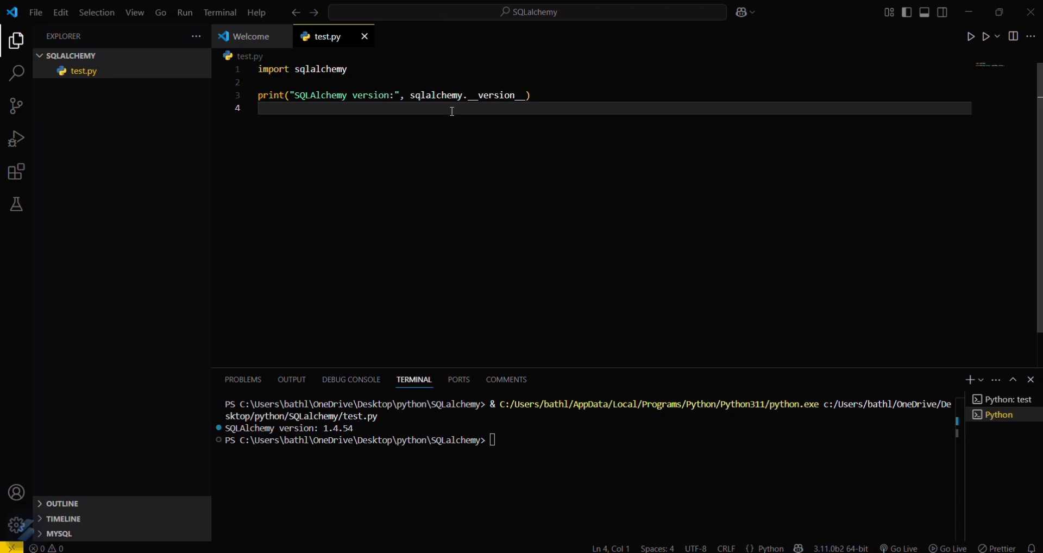